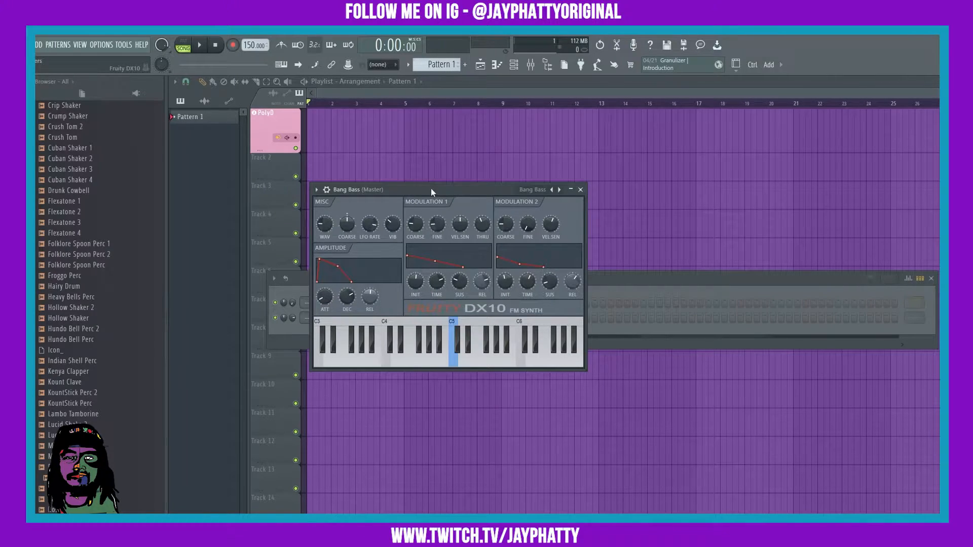
- Move the Fruity DX10 window with the Bang Bass preset over the middle of the playlist
left_click_drag(431, 190, 462, 191)
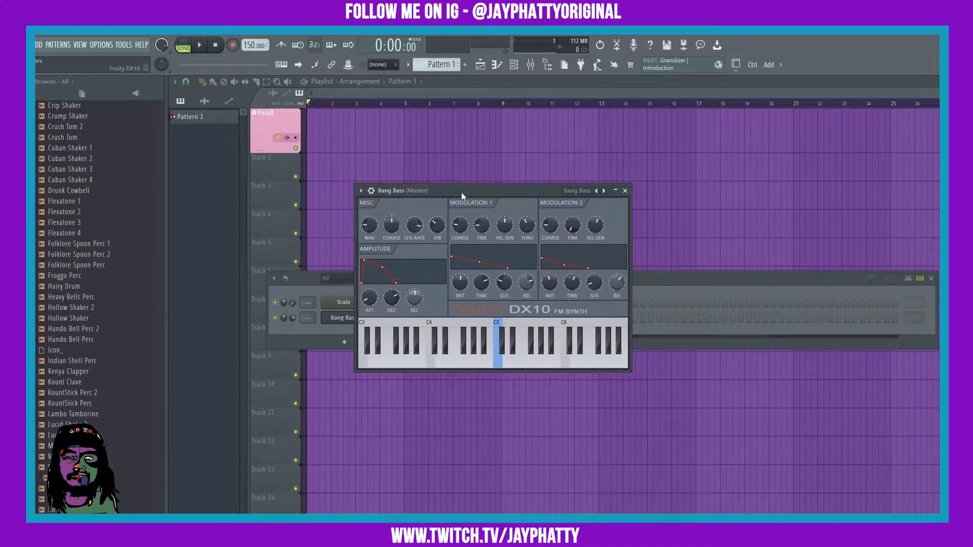
left_click_drag(462, 191, 505, 199)
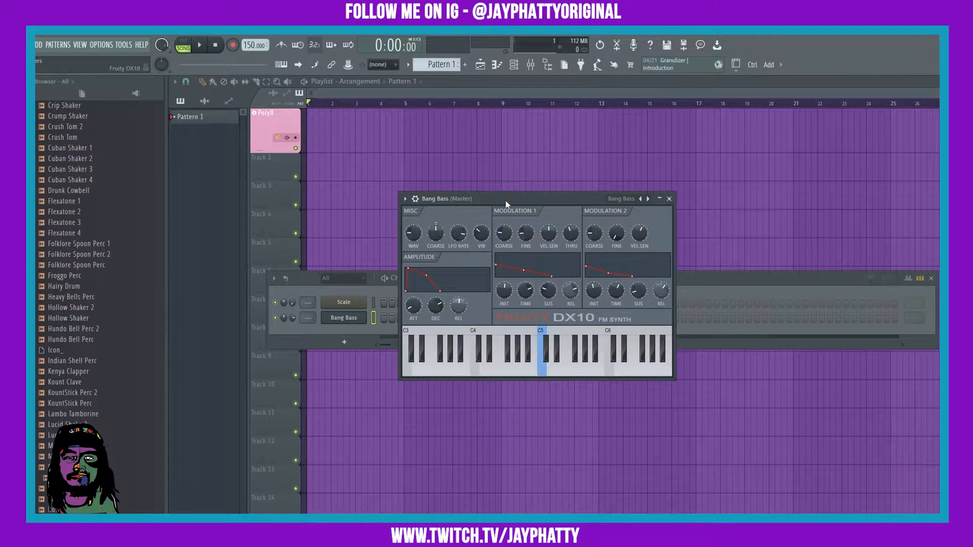
left_click_drag(506, 199, 497, 205)
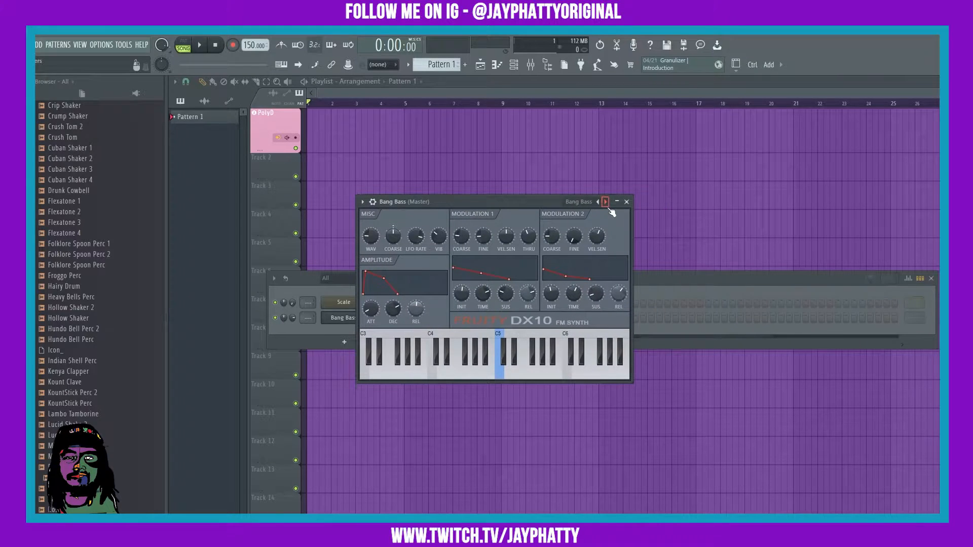
left_click(626, 202)
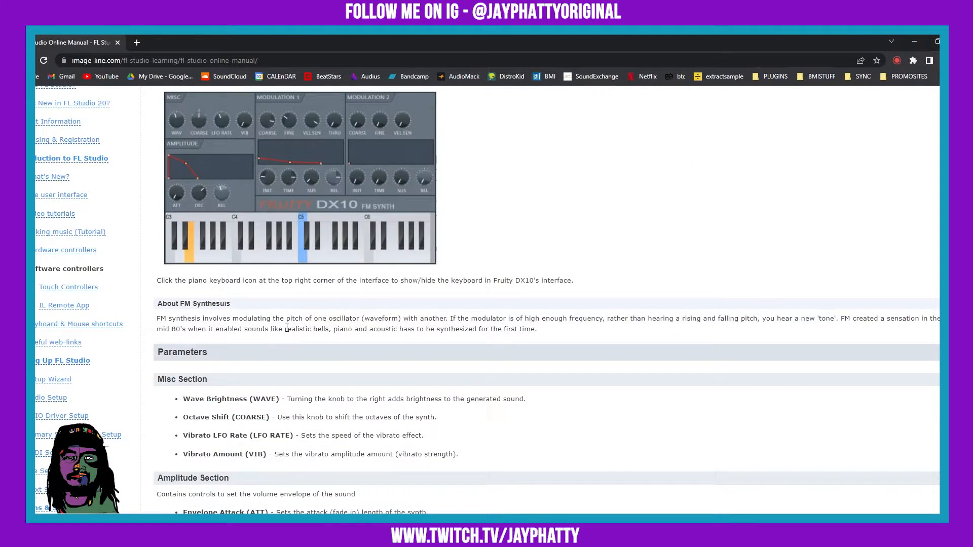
- Highlight and then clear the About FM Synthesis paragraph on the DX10 manual page
left_click_drag(159, 319, 534, 328)
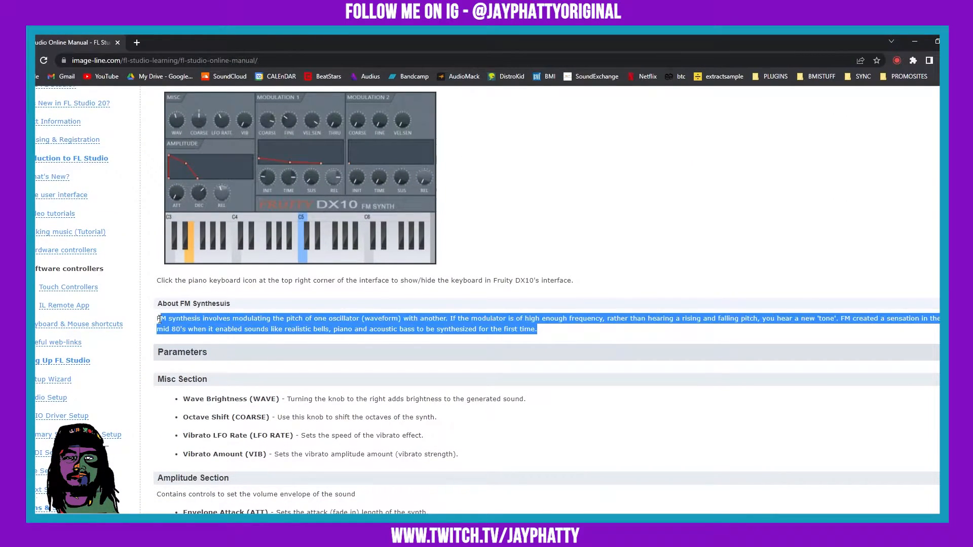
left_click(304, 352)
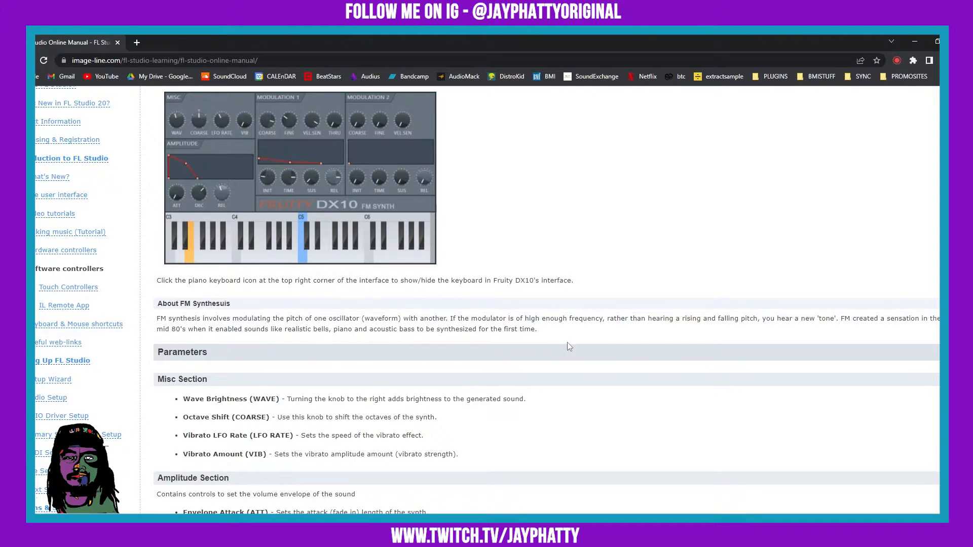
mouse_move(678, 350)
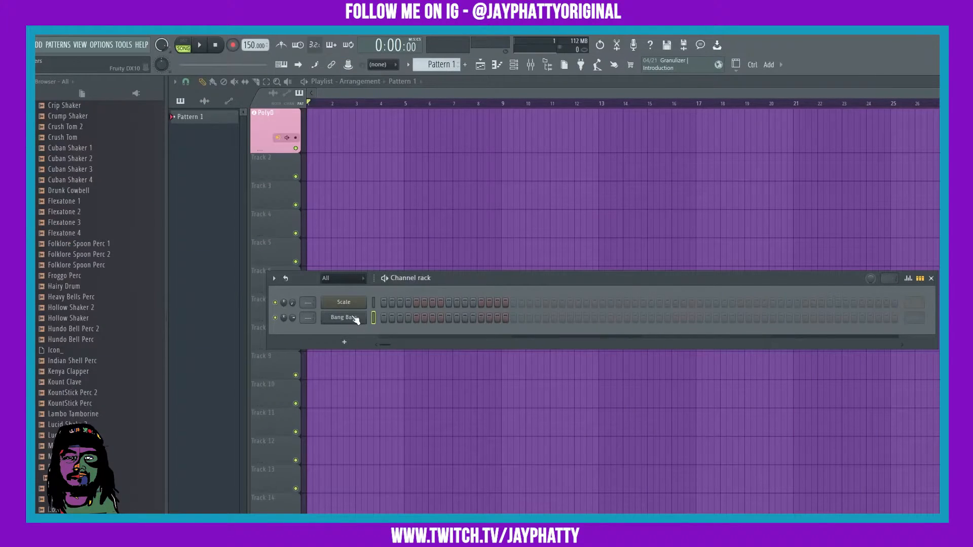
- Reopen the Fruity DX10 synth from the Bang Bass channel in the Channel Rack
left_click(344, 318)
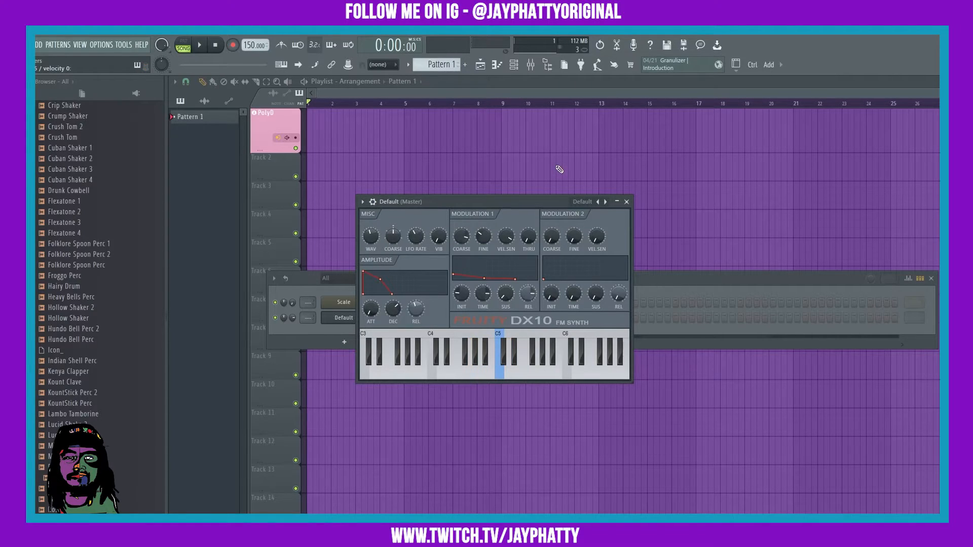
- Load the E.Piano Pad preset, then step through presets until eFlute is loaded
left_click(499, 362)
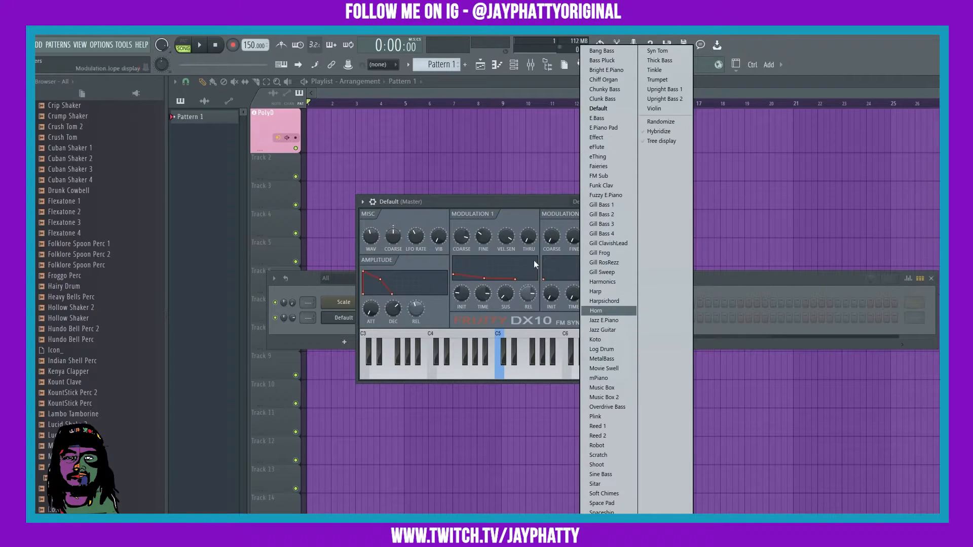
left_click(596, 118)
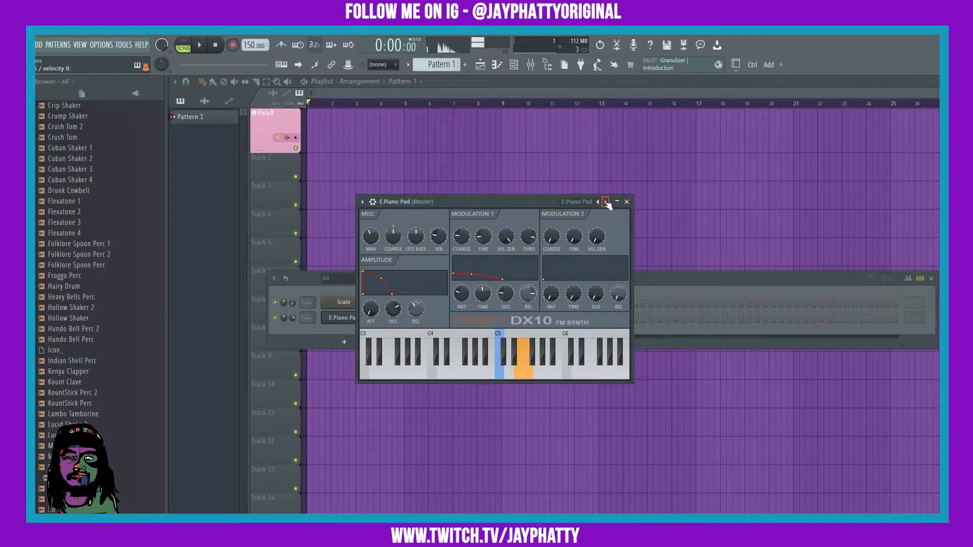
left_click(516, 357)
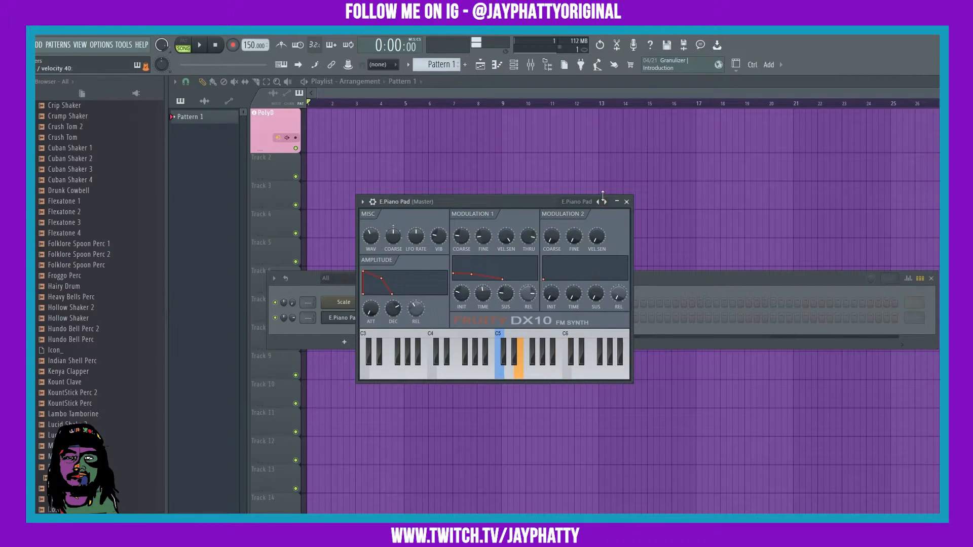
left_click(515, 357)
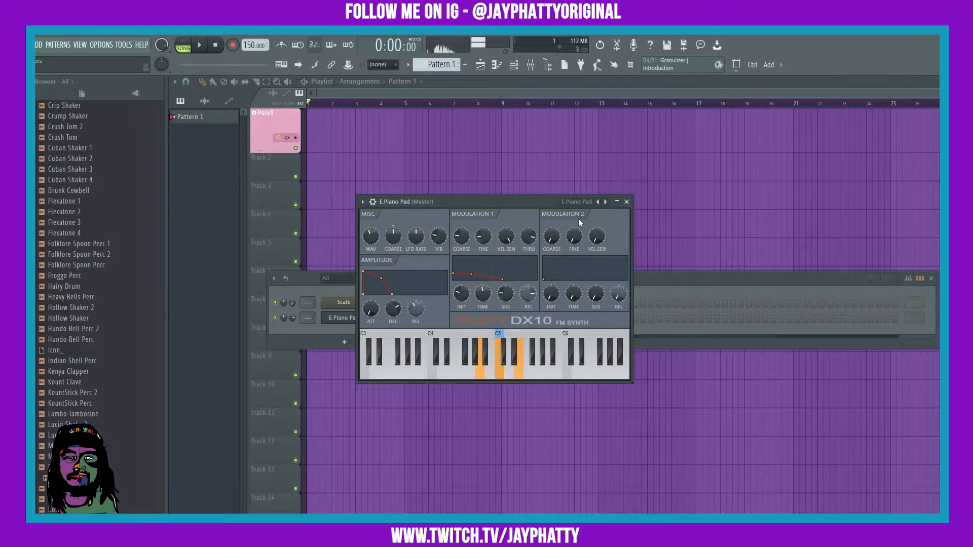
left_click(500, 357)
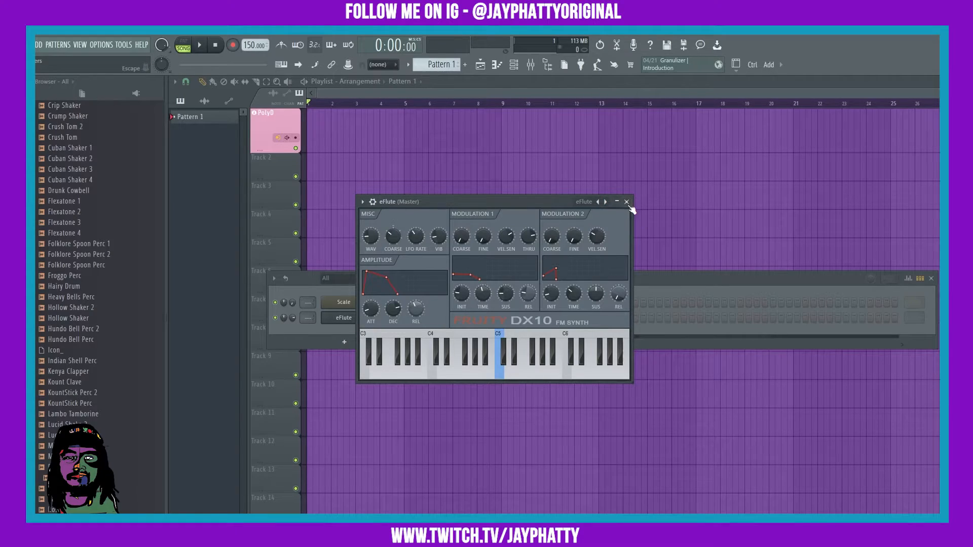
mouse_move(503, 211)
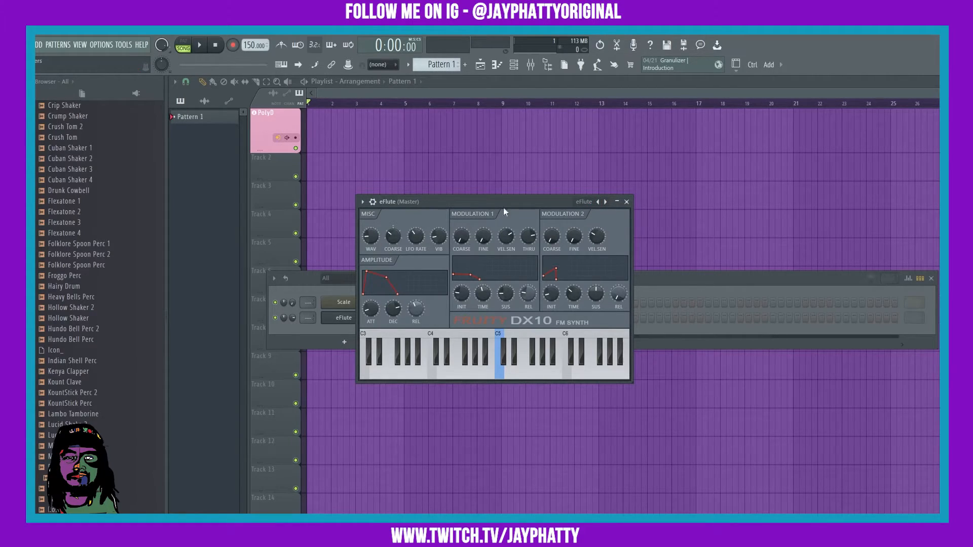
mouse_move(383, 219)
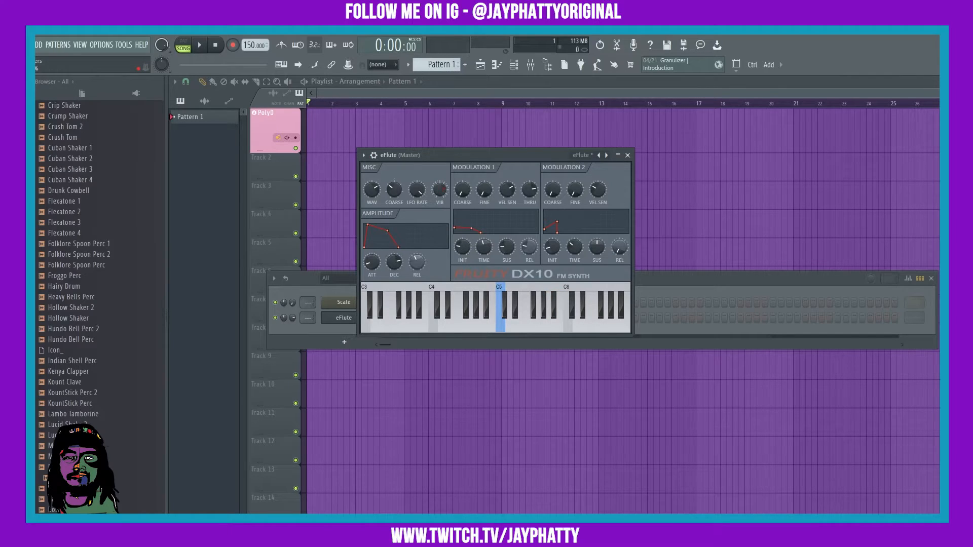
- Retune the eFlute MISC and Amplitude ATT/DEC knobs into a slower-rising volume envelope
left_click(551, 310)
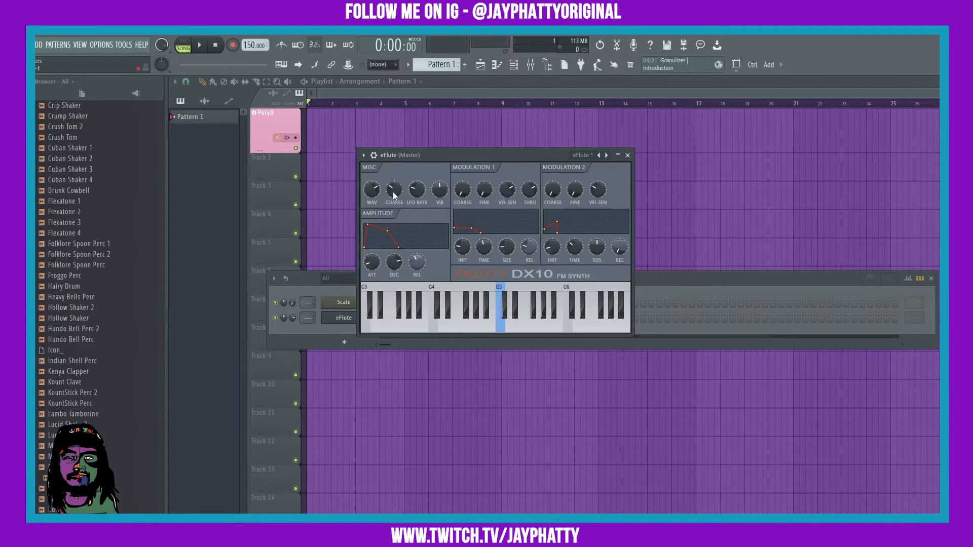
mouse_move(380, 259)
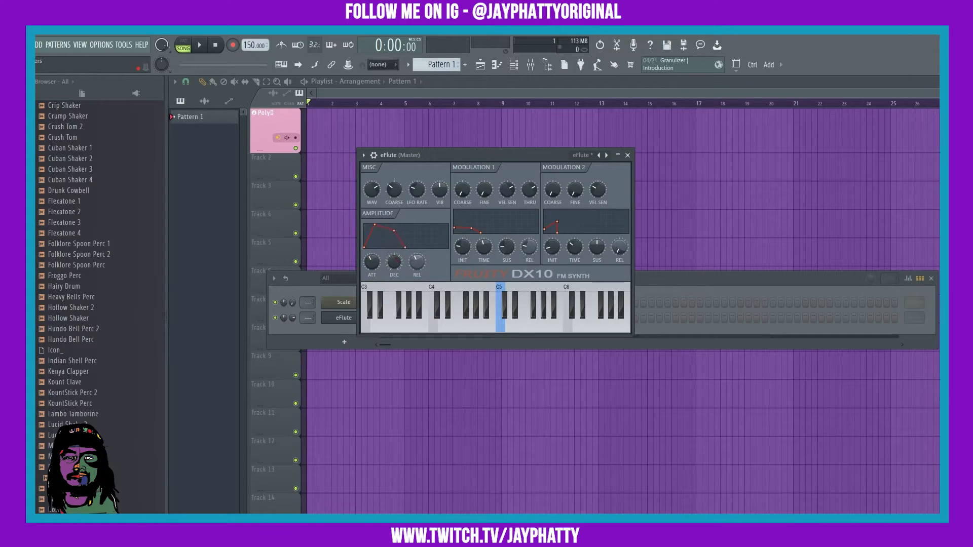
- Reshape the eFlute amplitude envelope and the Modulation 2 INIT level into a rounded swell
left_click(540, 310)
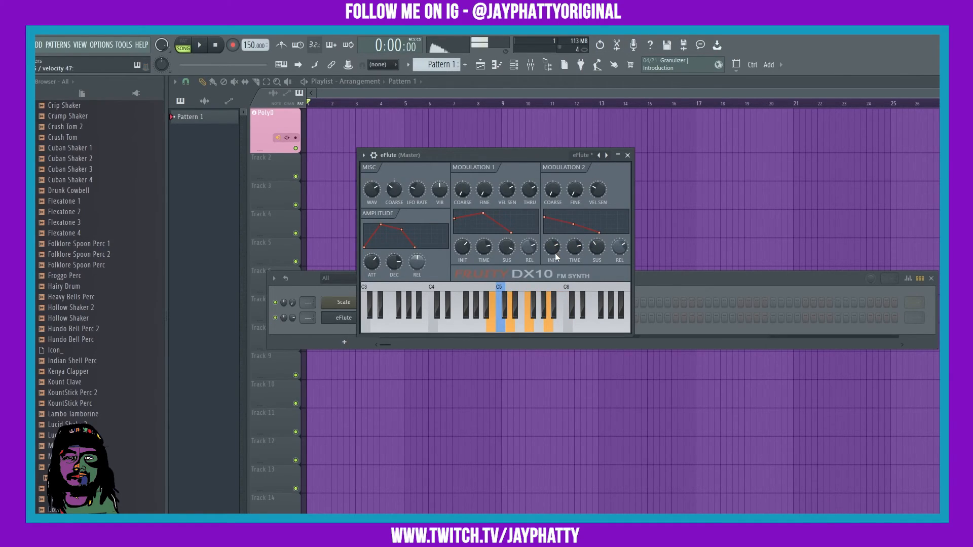
left_click(503, 320)
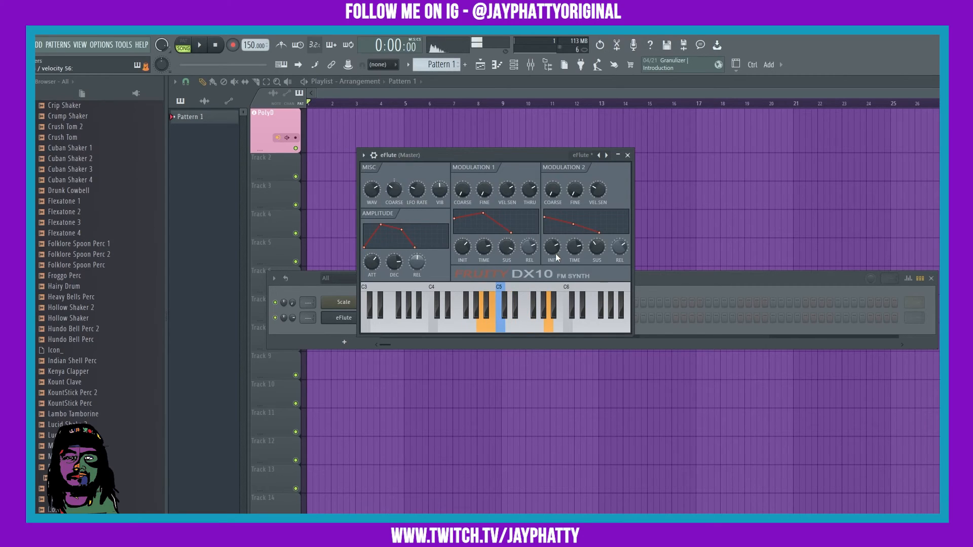